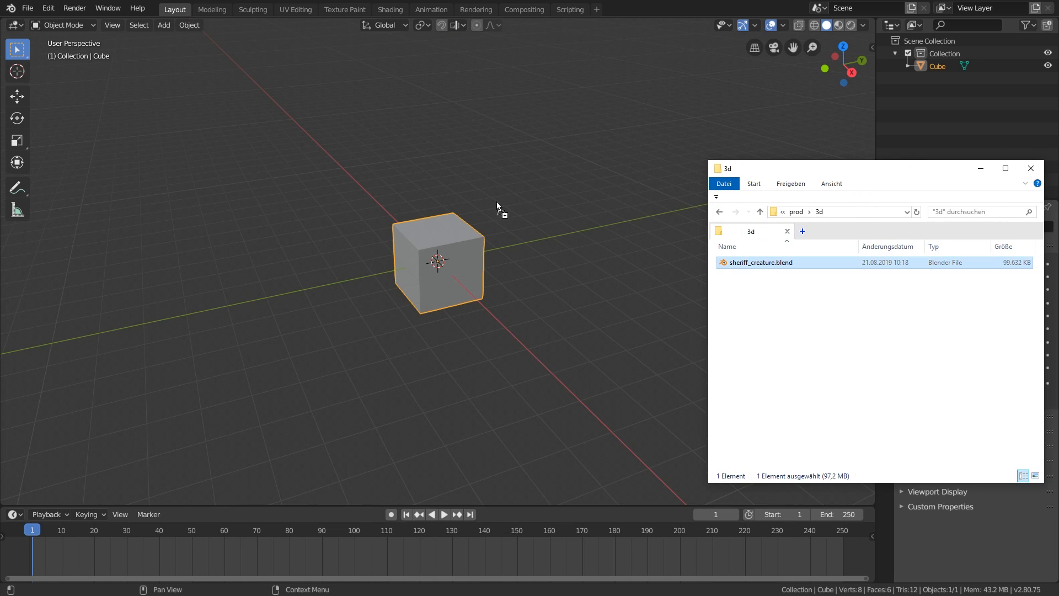
Step: Load sheriff_creature.blend from its folder, bringing up its old 2.7 layout and collections
double_click(761, 263)
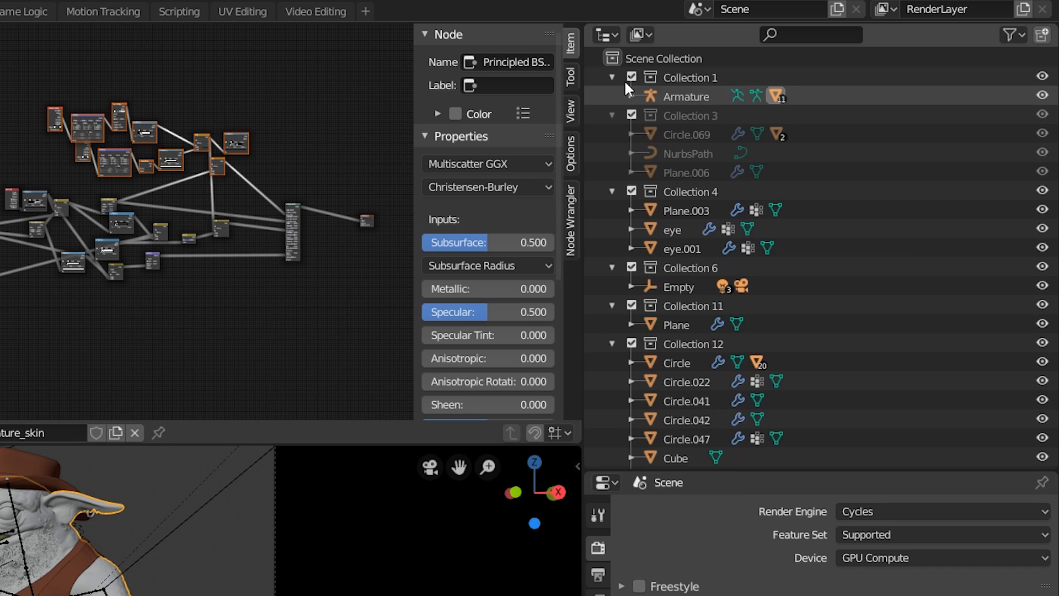
Step: Fold Collection 1 and the other collections, then Collection 16, into a compact outliner list
click(612, 77)
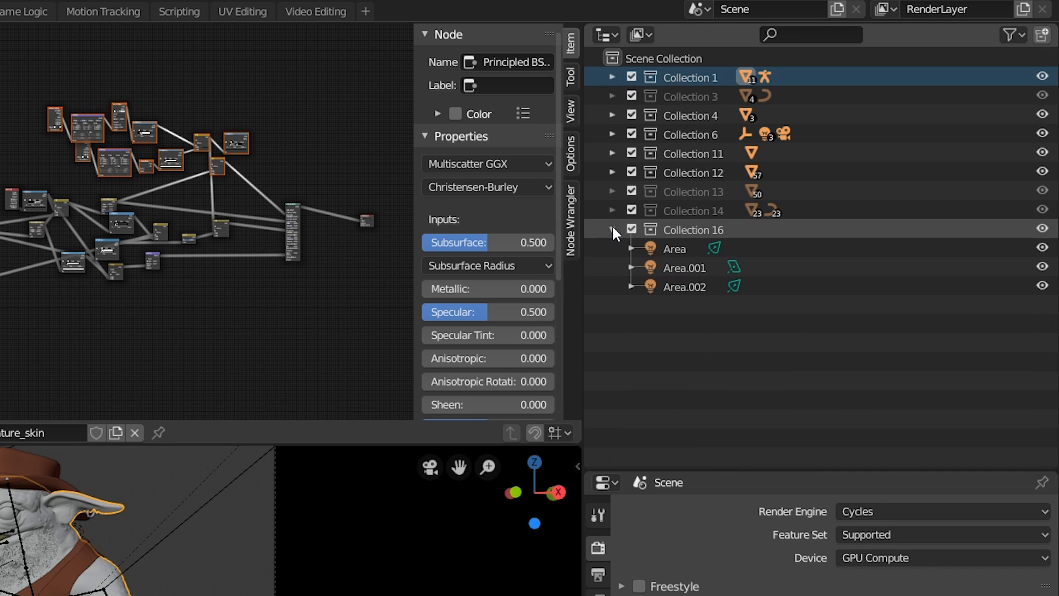
click(611, 229)
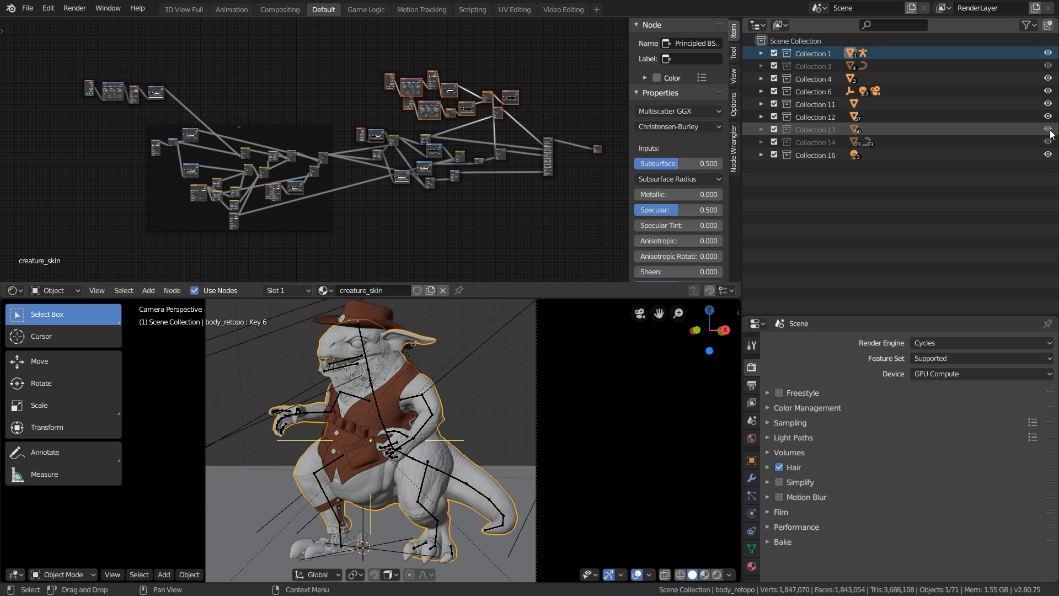
click(774, 129)
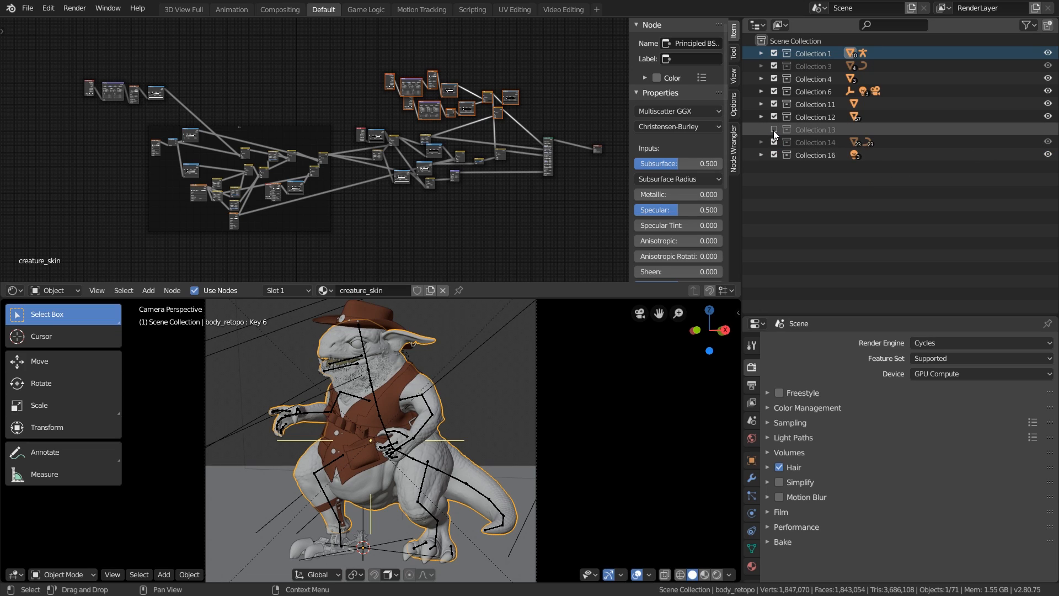
click(775, 129)
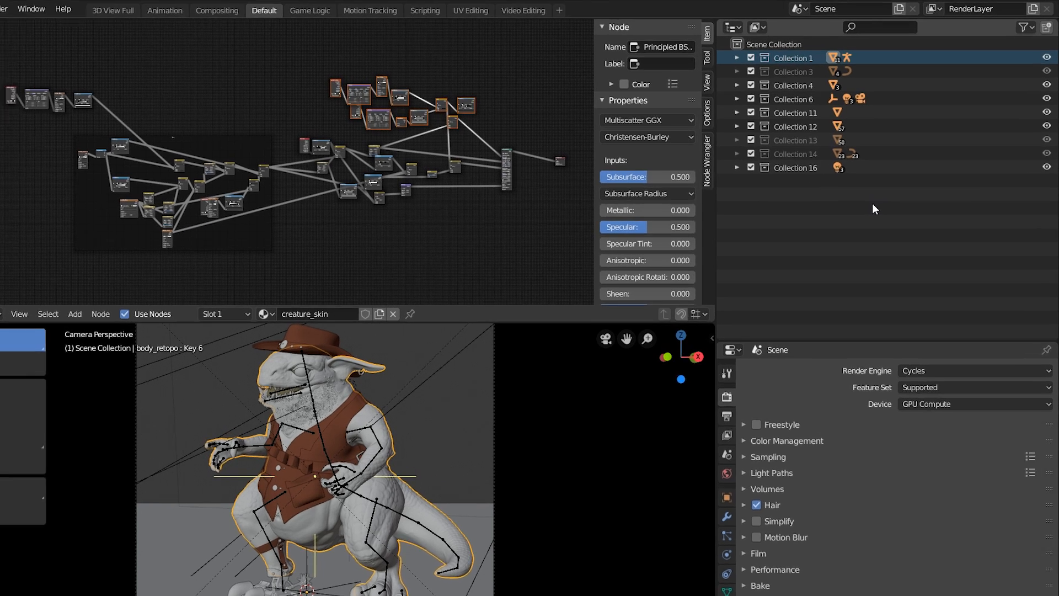
click(1027, 26)
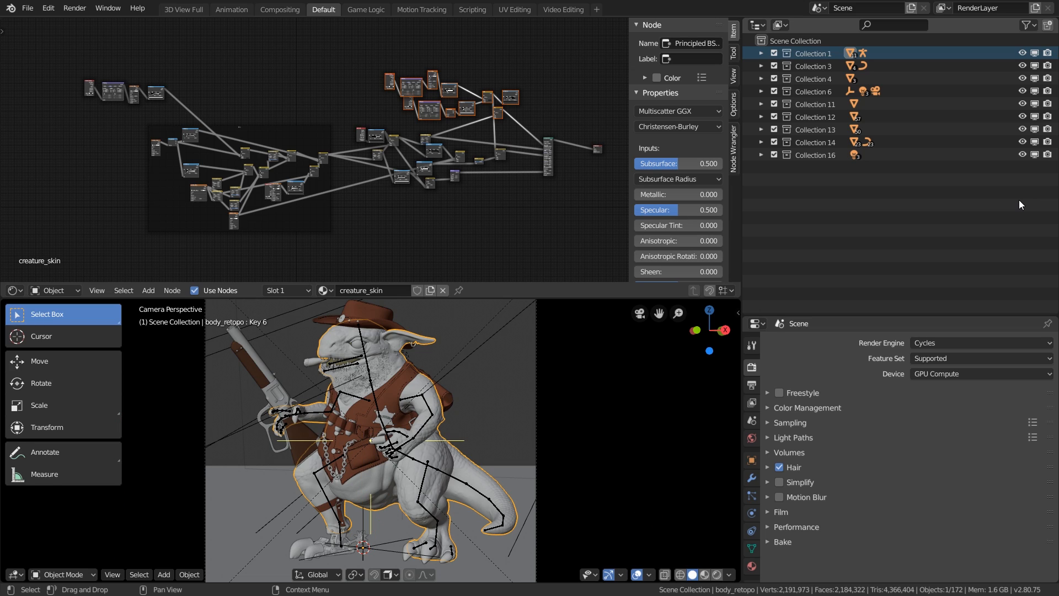
mouse_move(527, 478)
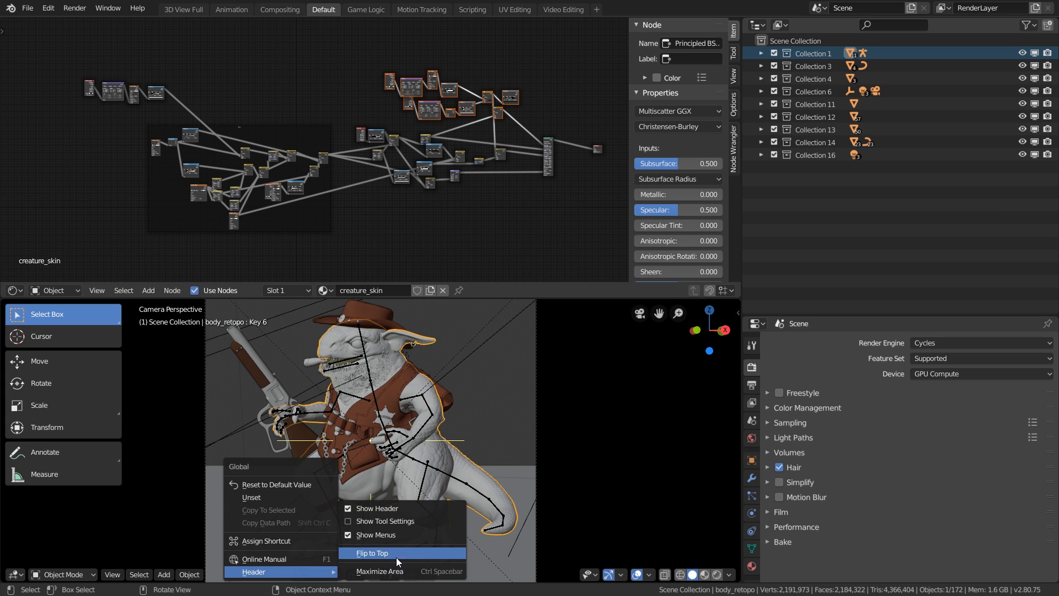
Step: Flip the 3D viewport's header strip to the top edge of the view
click(372, 553)
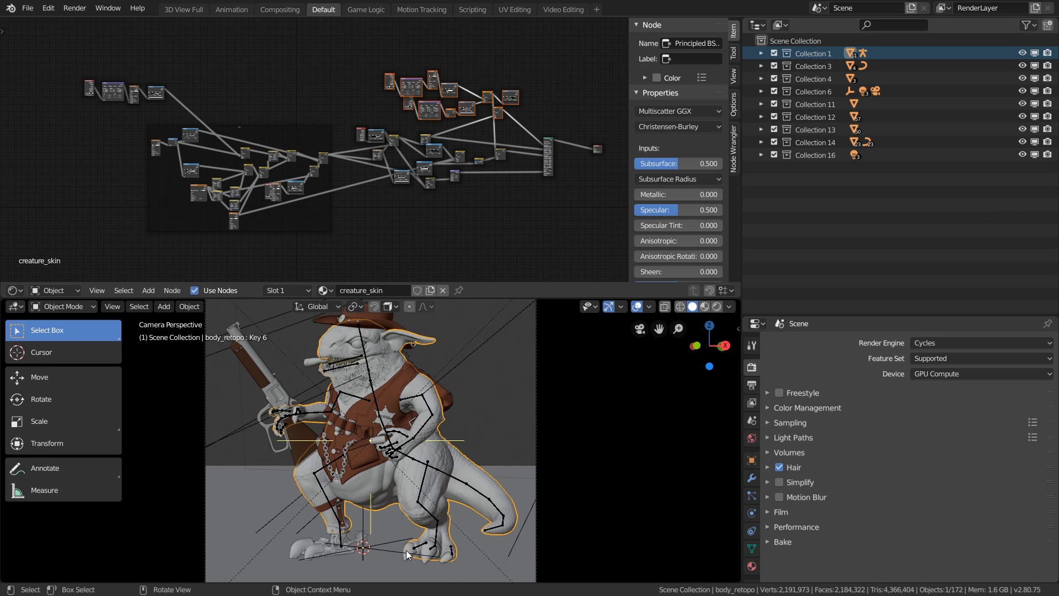
click(28, 8)
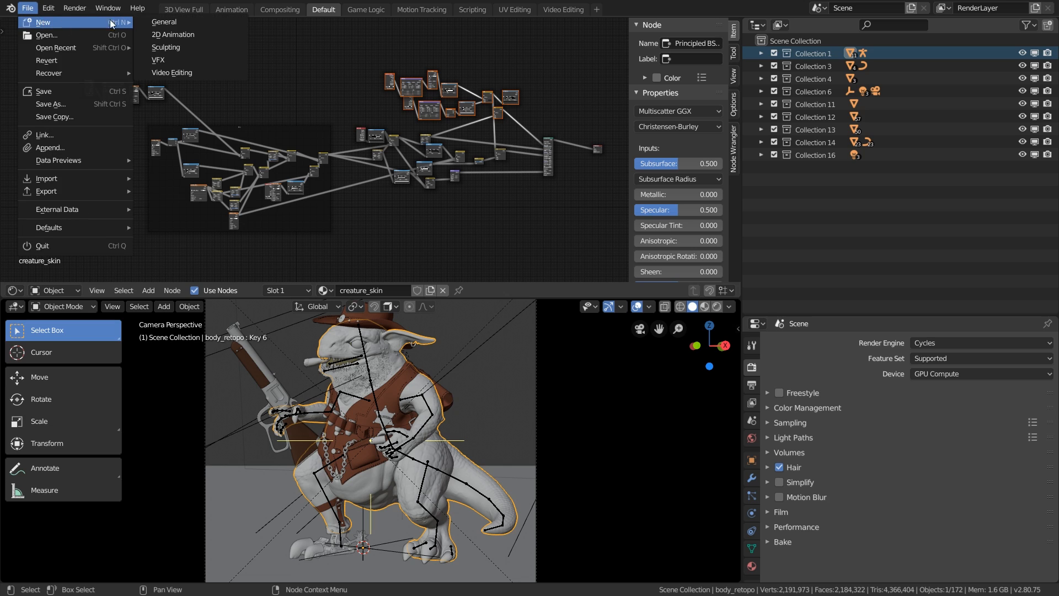
Step: Start a fresh General scene and reopen sheriff_creature.blend with Load UI disabled
click(163, 21)
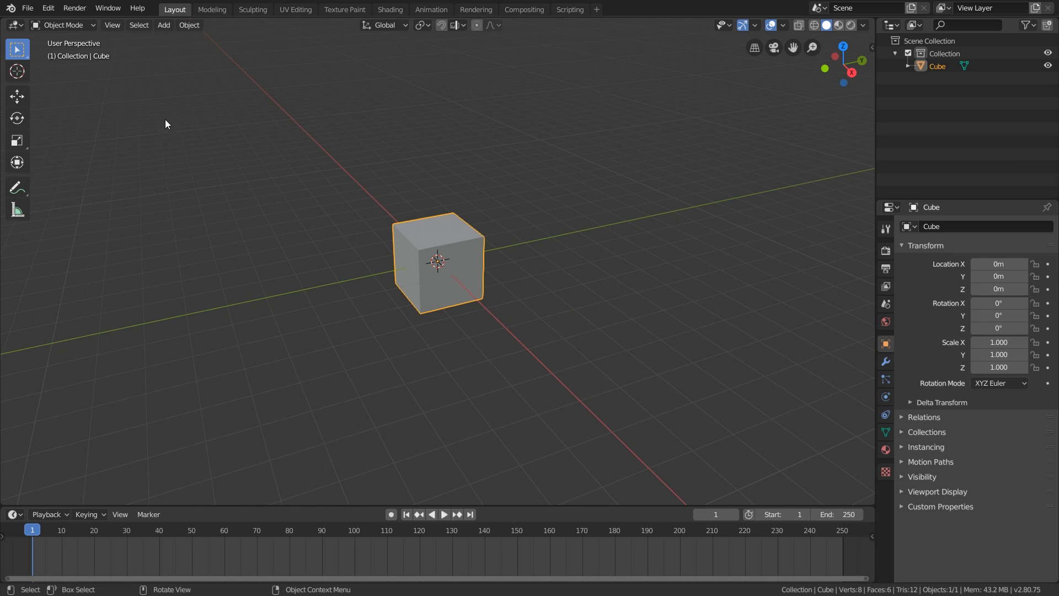
click(26, 8)
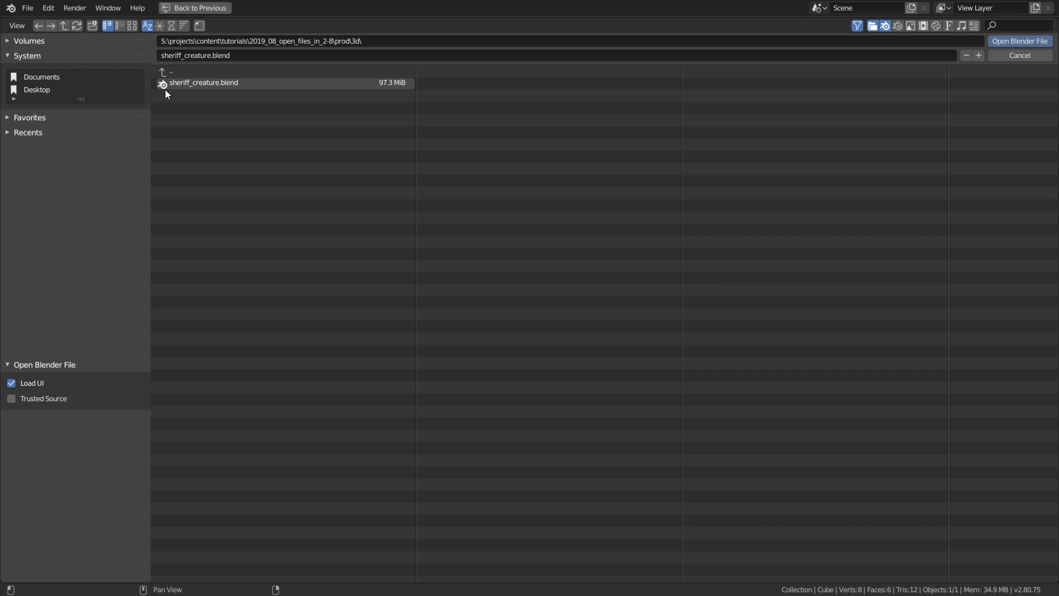
click(203, 83)
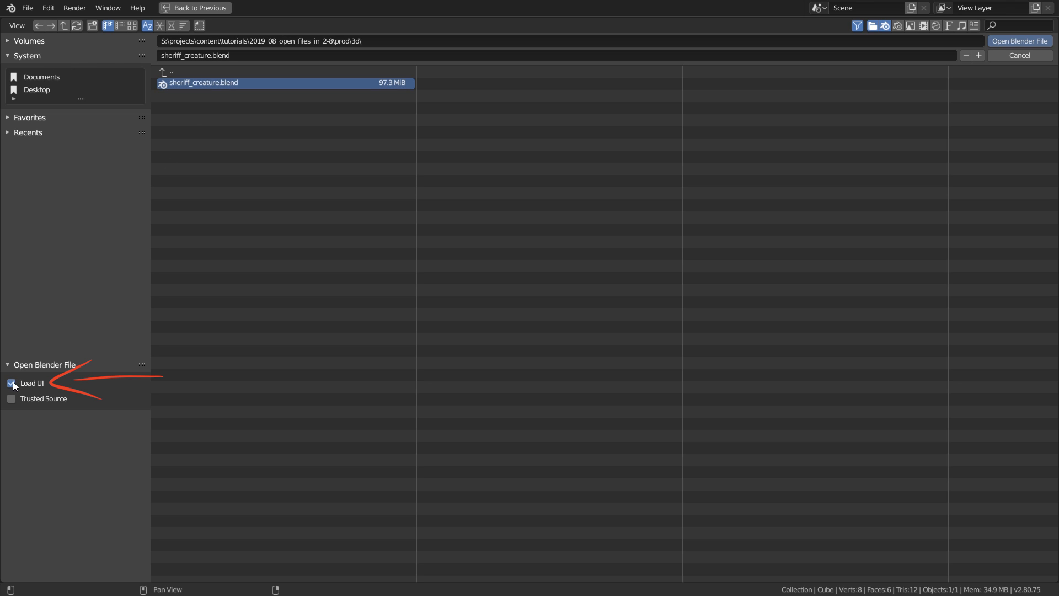
click(11, 383)
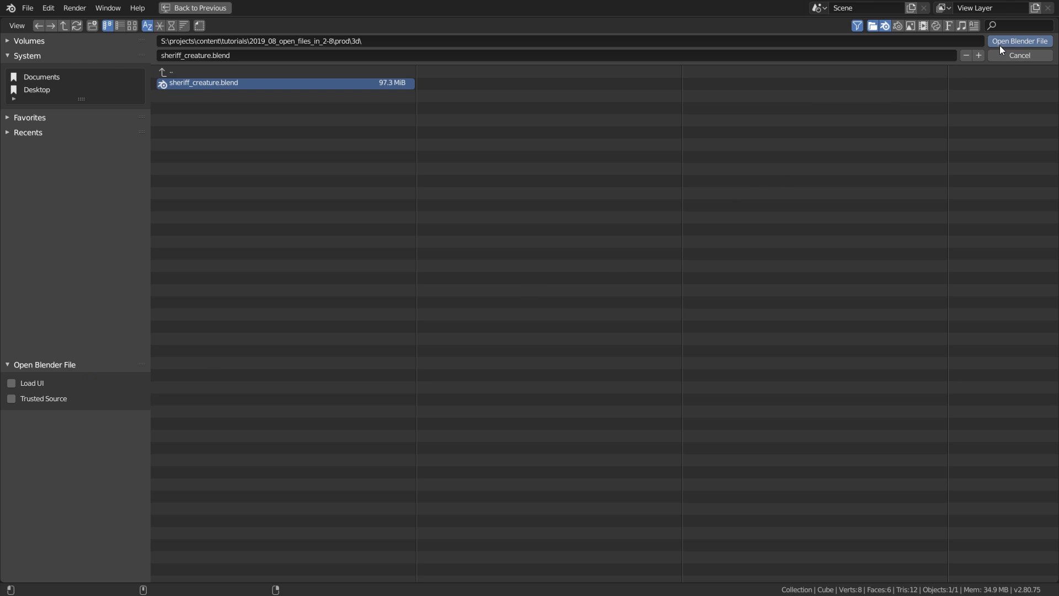
click(1019, 41)
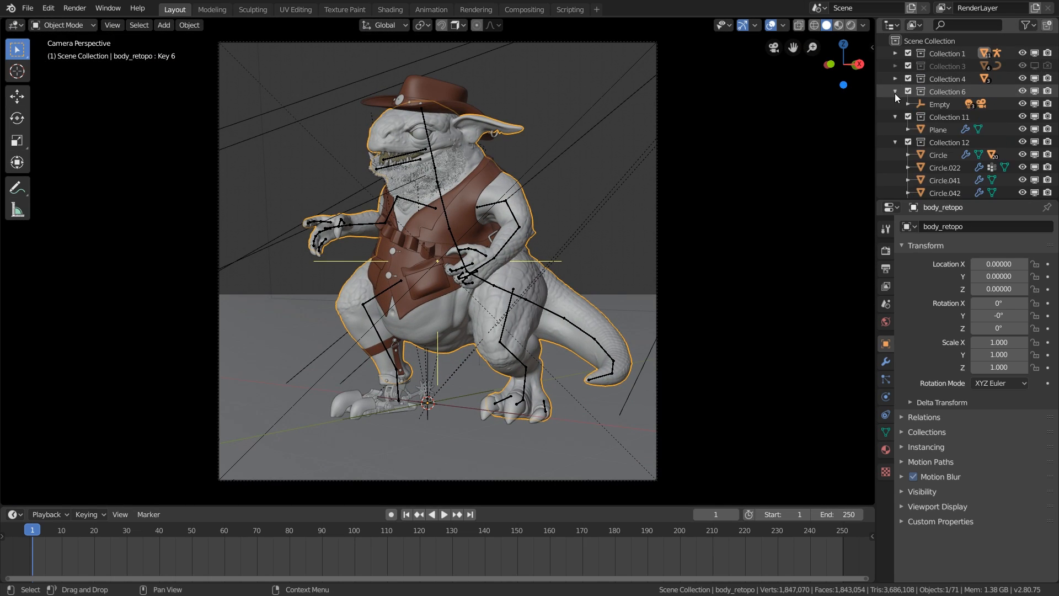
Step: Collapse the expanded collections in the reopened creature file's outliner
click(896, 92)
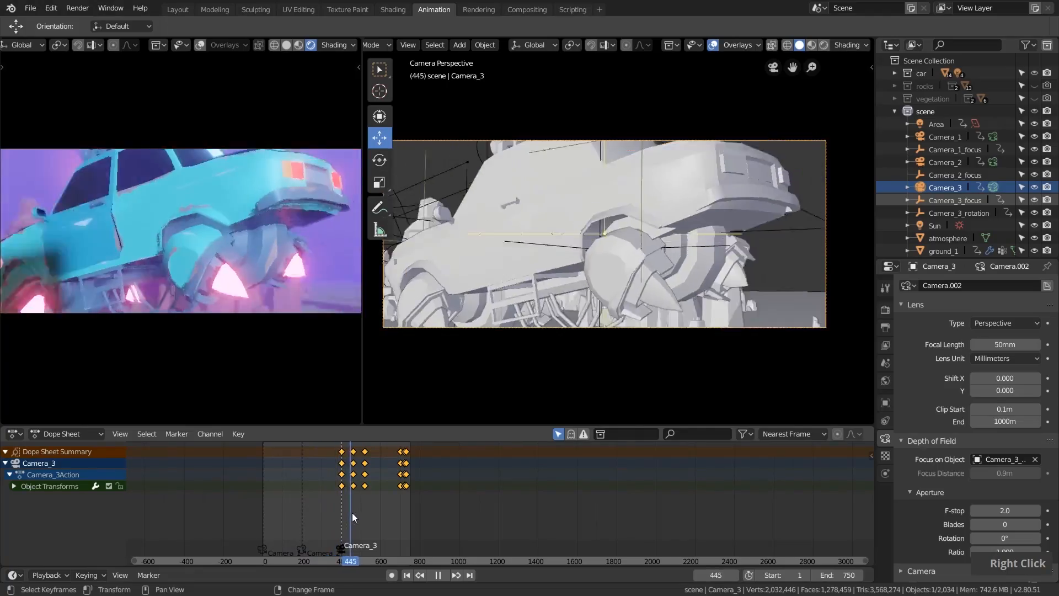
Step: Pick a frame in the Dope Sheet and play the monster-truck camera animation
click(438, 575)
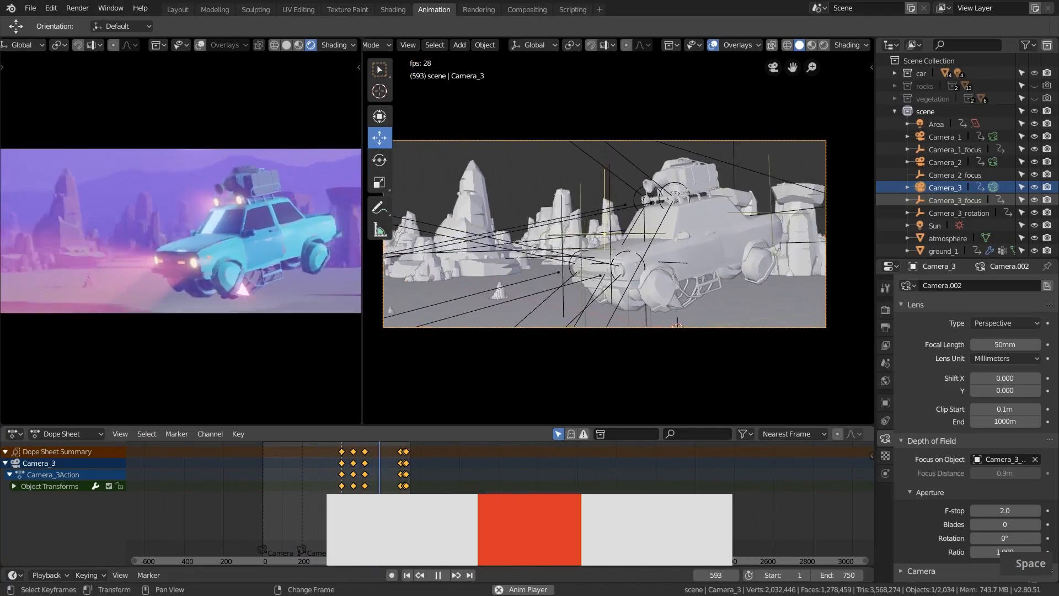